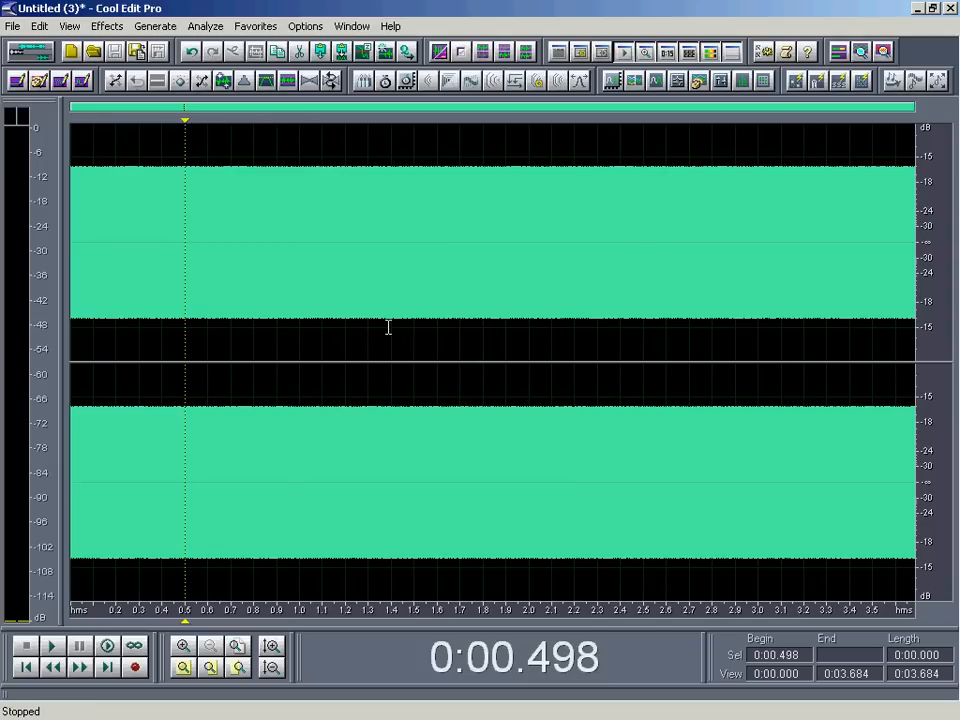
mouse_move(396, 340)
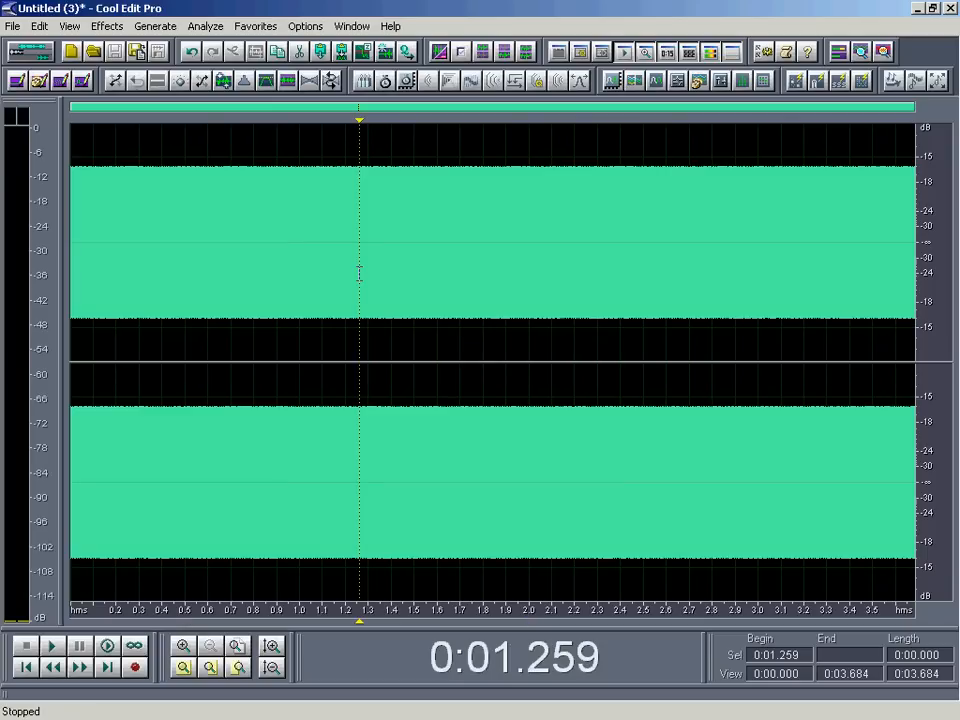
mouse_move(260, 278)
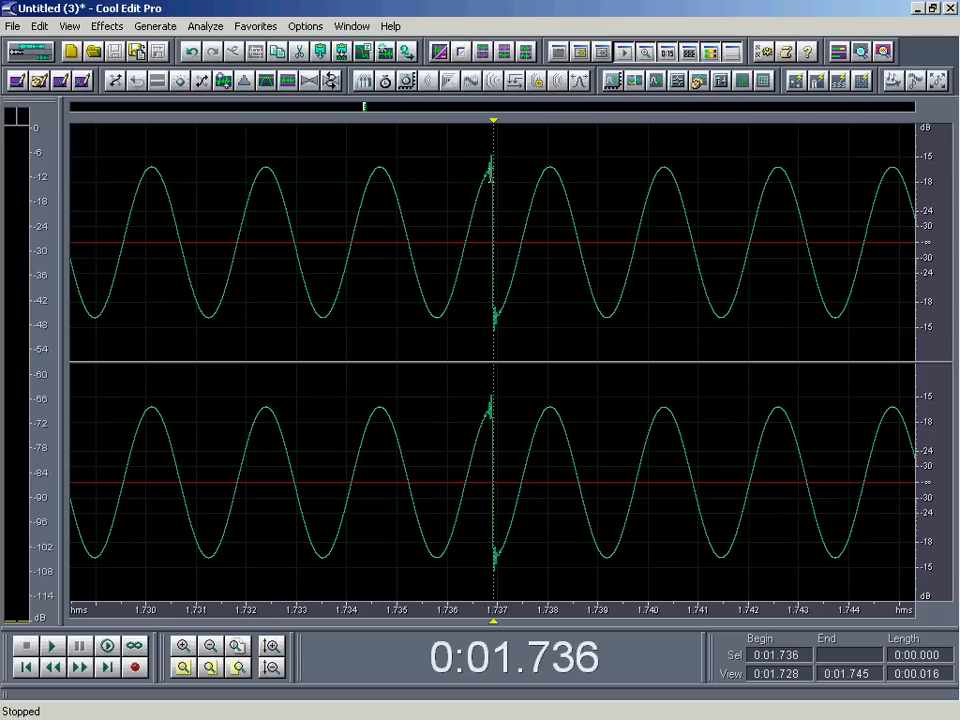
mouse_move(484, 312)
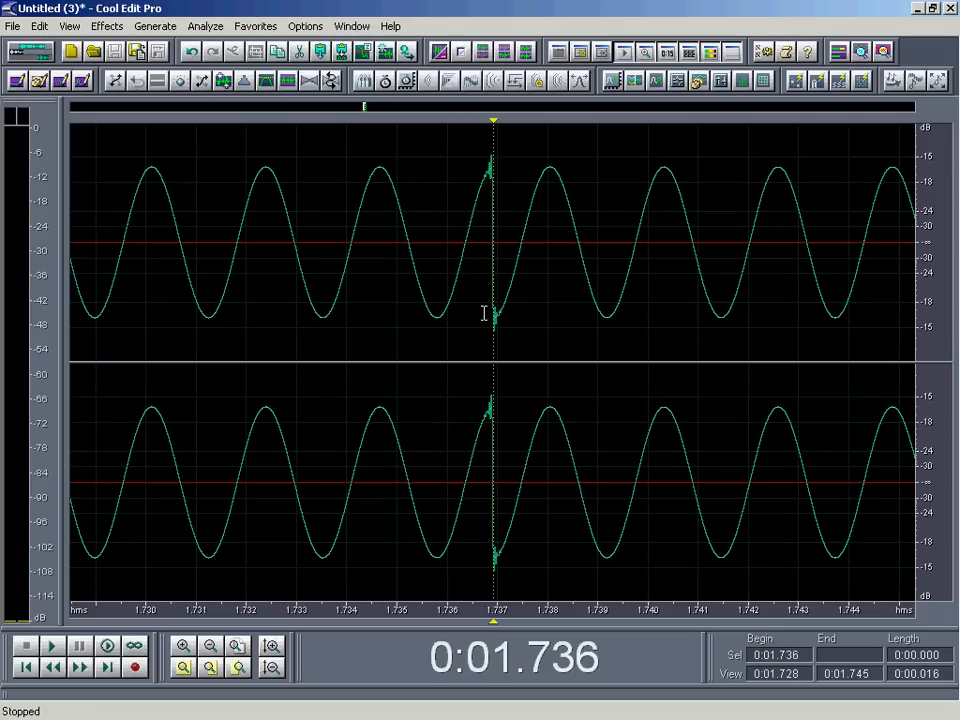
Remove about 0.1 s of tone near 1.686 s at zero crossings and zoom in to confirm a clean join
left_click(184, 644)
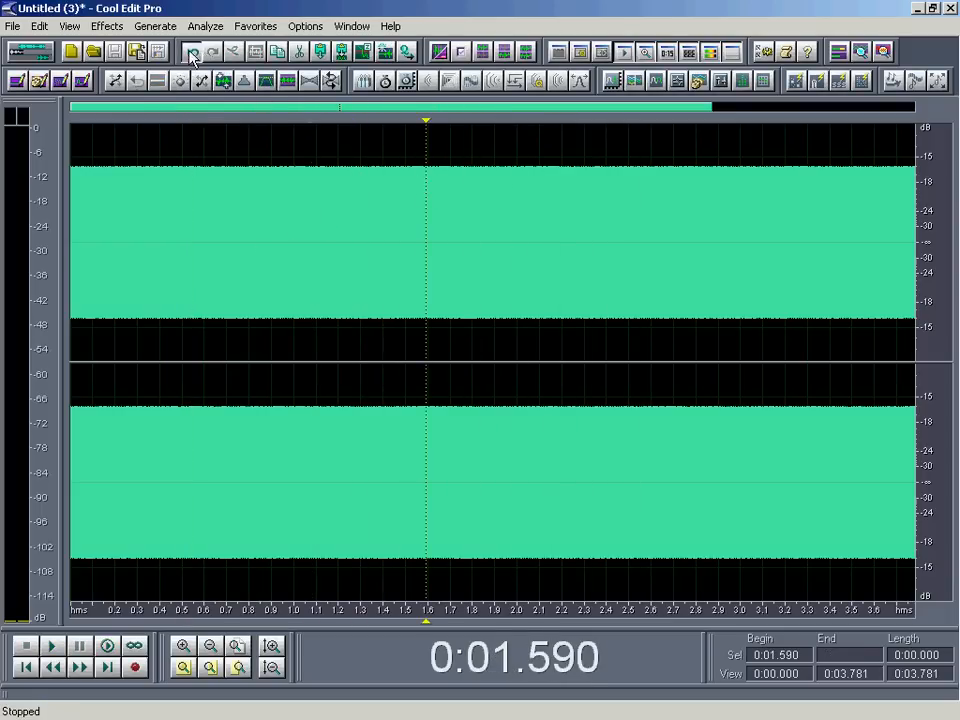
left_click(184, 668)
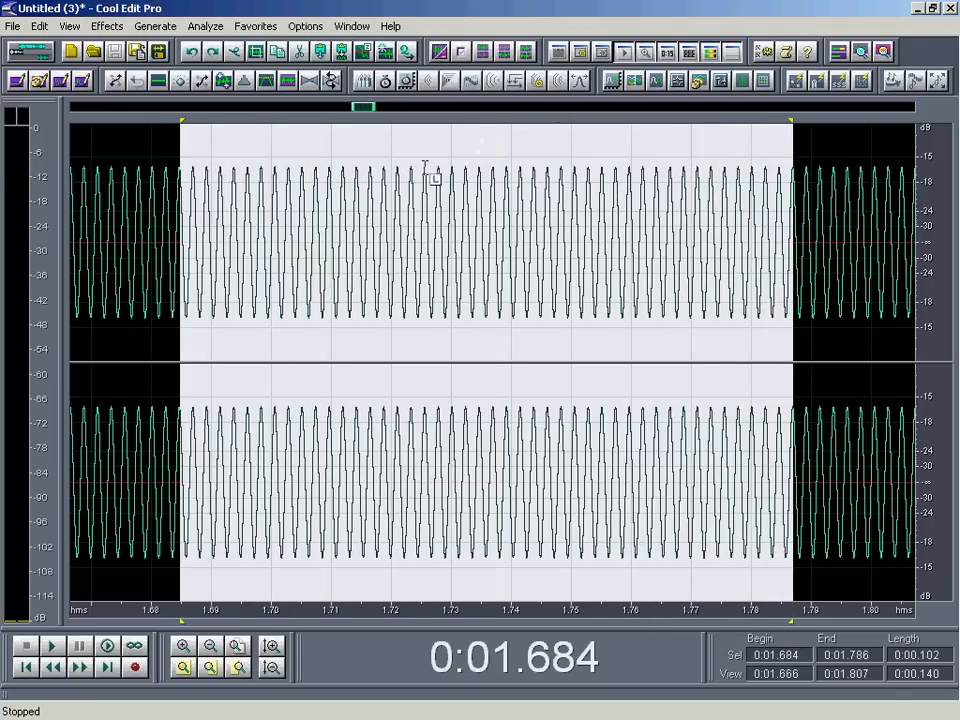
mouse_move(364, 52)
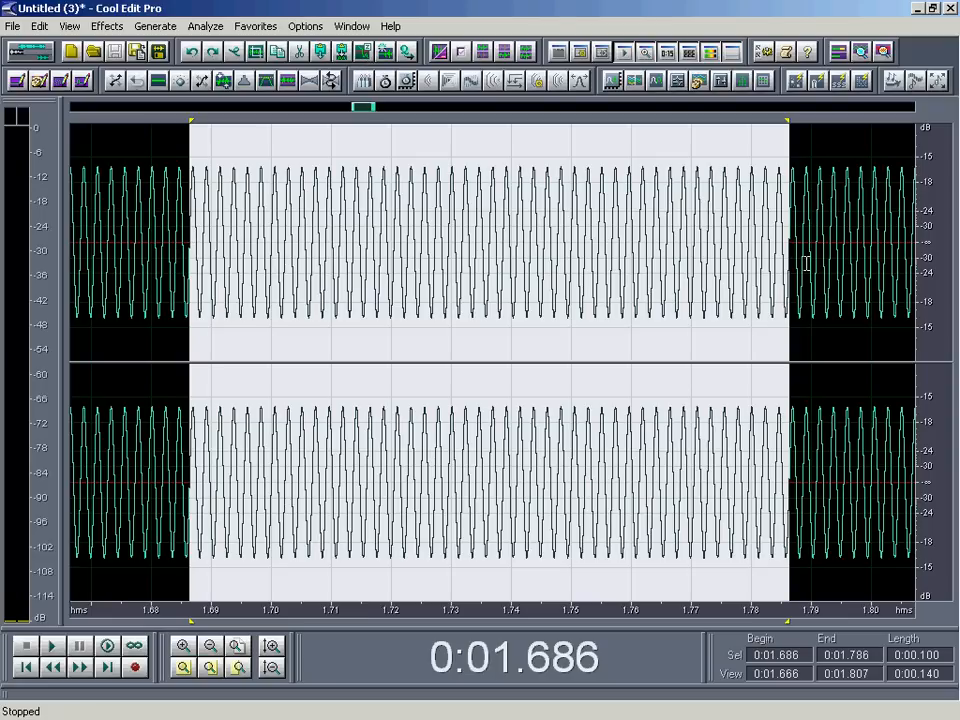
mouse_move(216, 258)
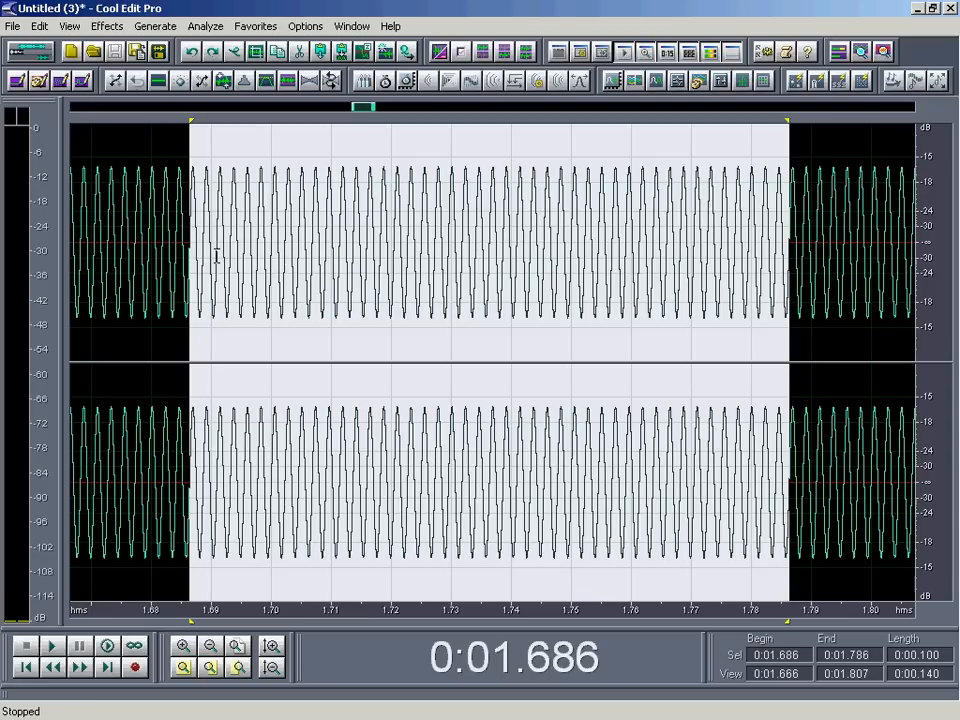
left_click(184, 644)
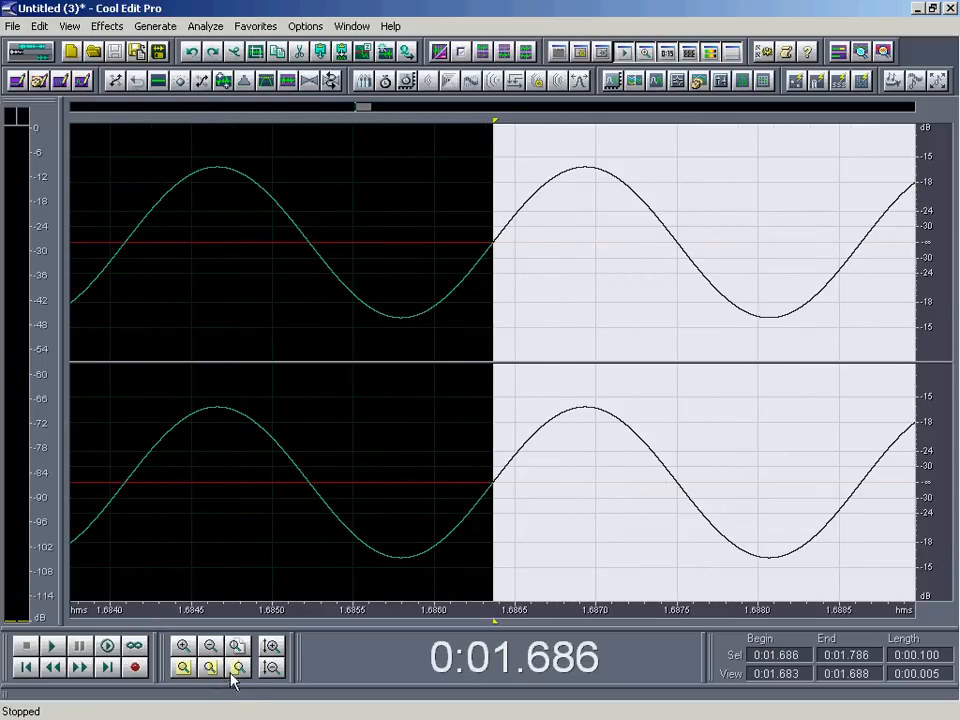
left_click(210, 644)
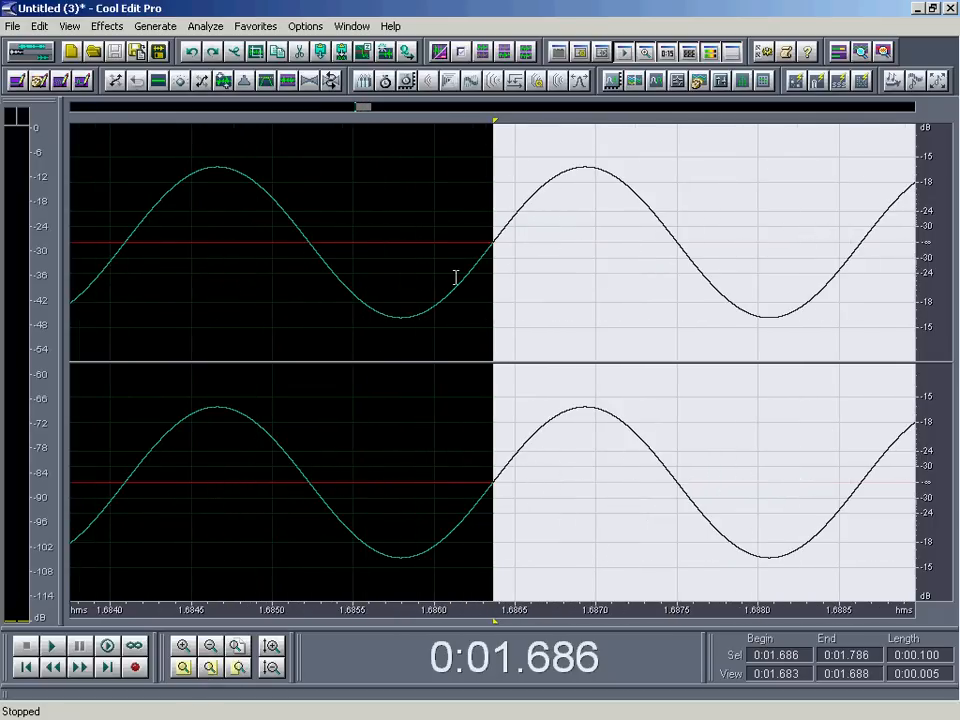
mouse_move(436, 292)
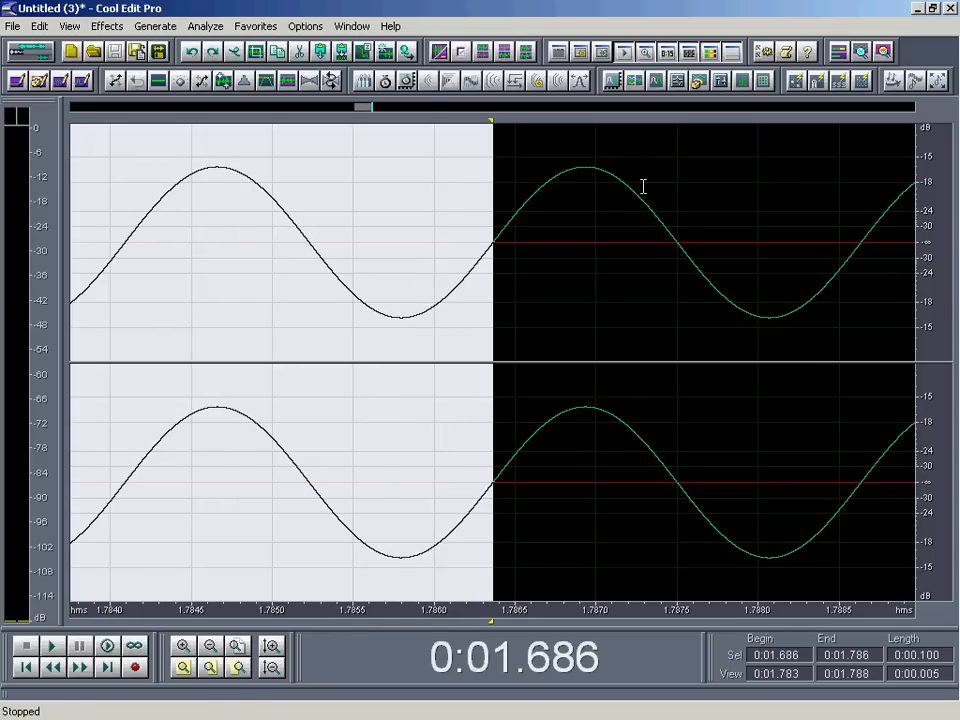
mouse_move(540, 296)
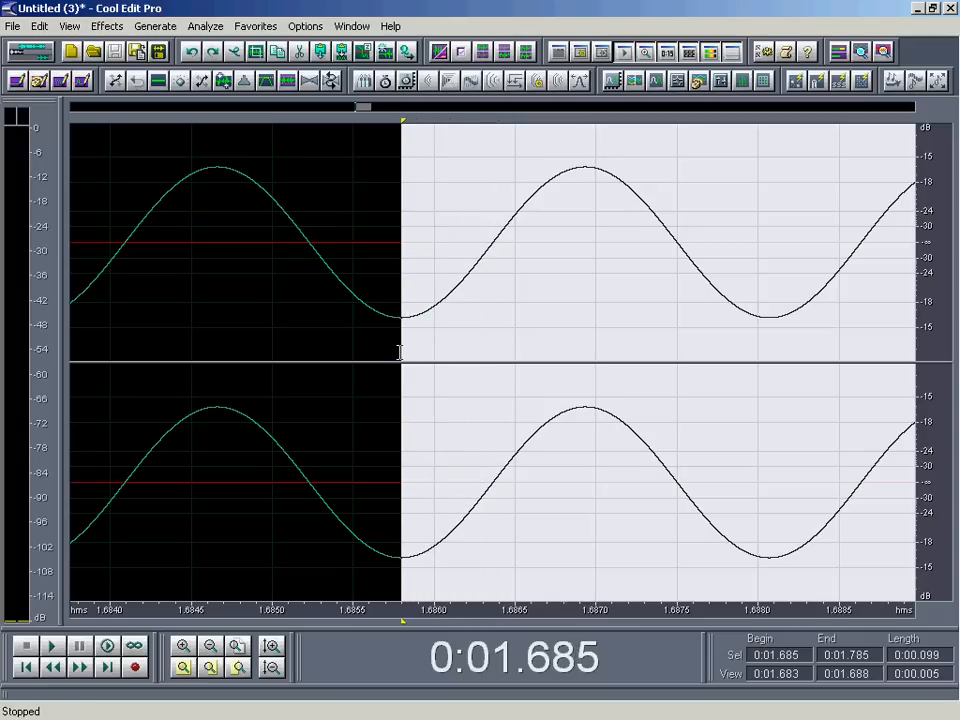
mouse_move(408, 100)
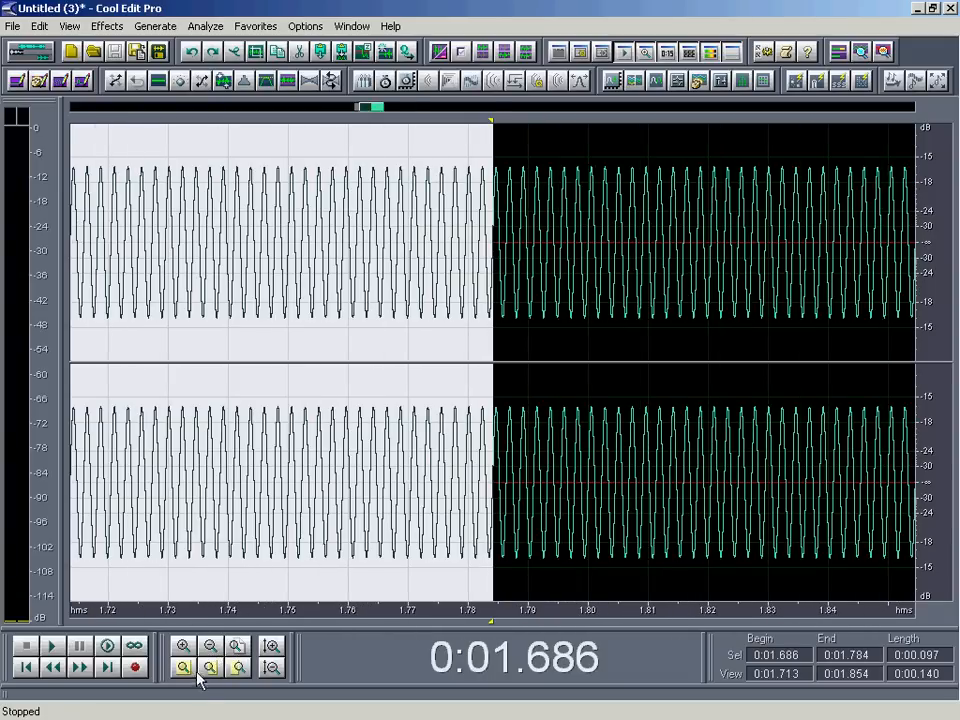
left_click(184, 668)
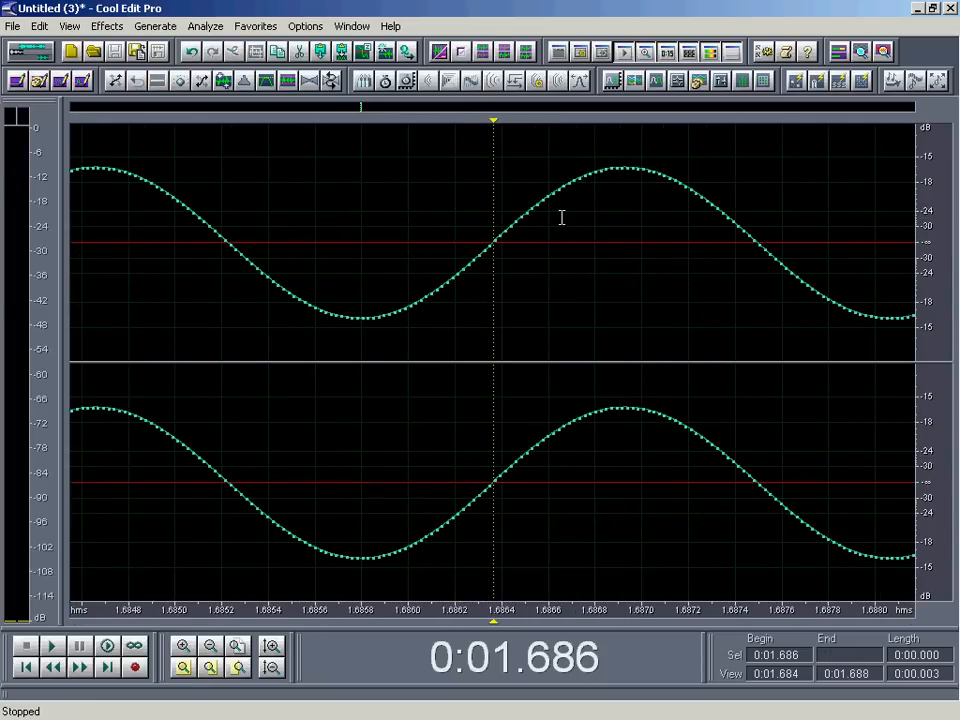
Close the test tone without saving and zoom in on the start of the voiceover
left_click(210, 644)
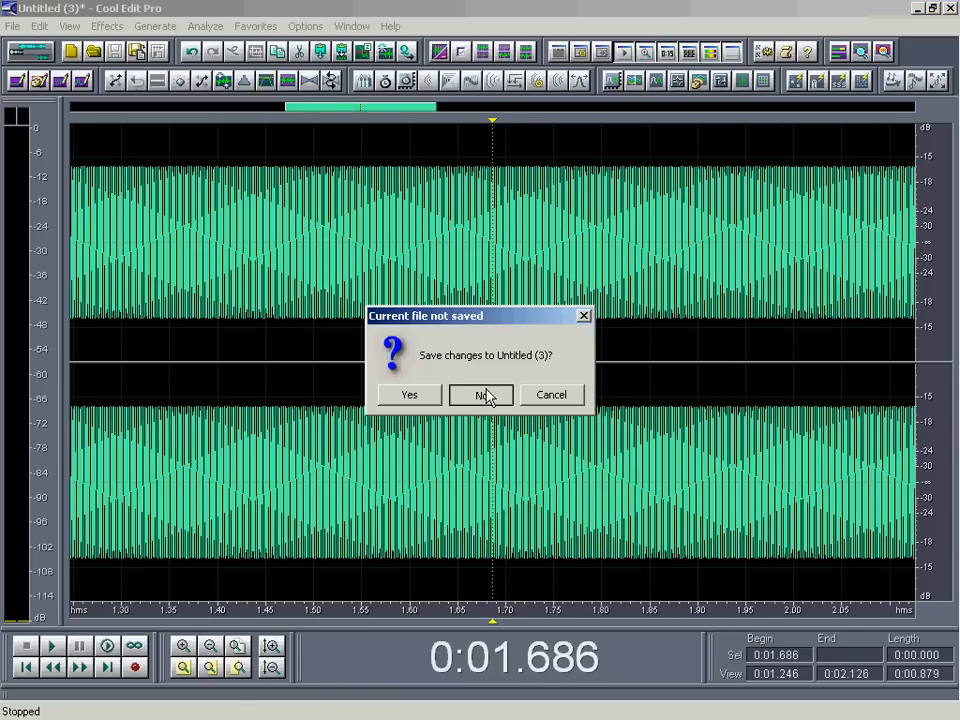
left_click(482, 394)
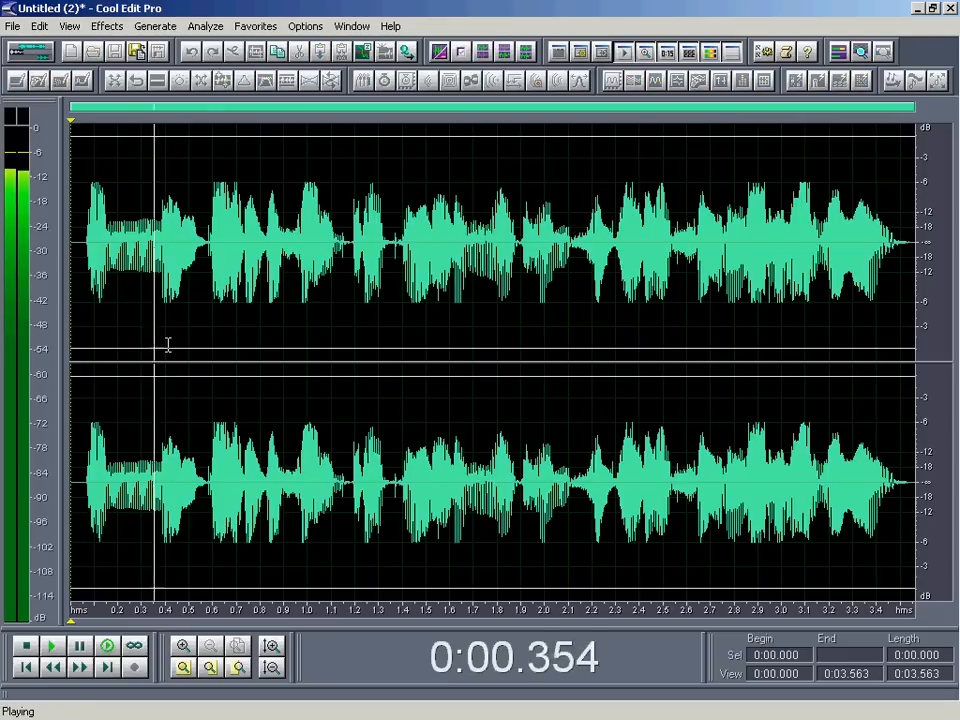
left_click(24, 644)
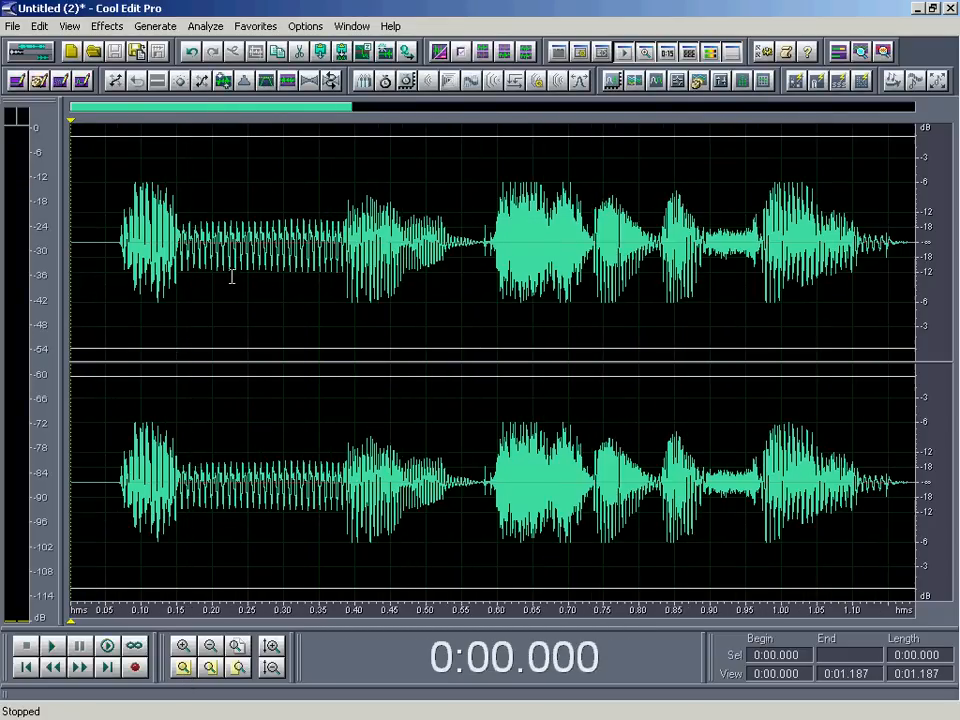
Time-stretch the selected hesitation syllable to shorten it while preserving pitch
left_click_drag(182, 240, 340, 240)
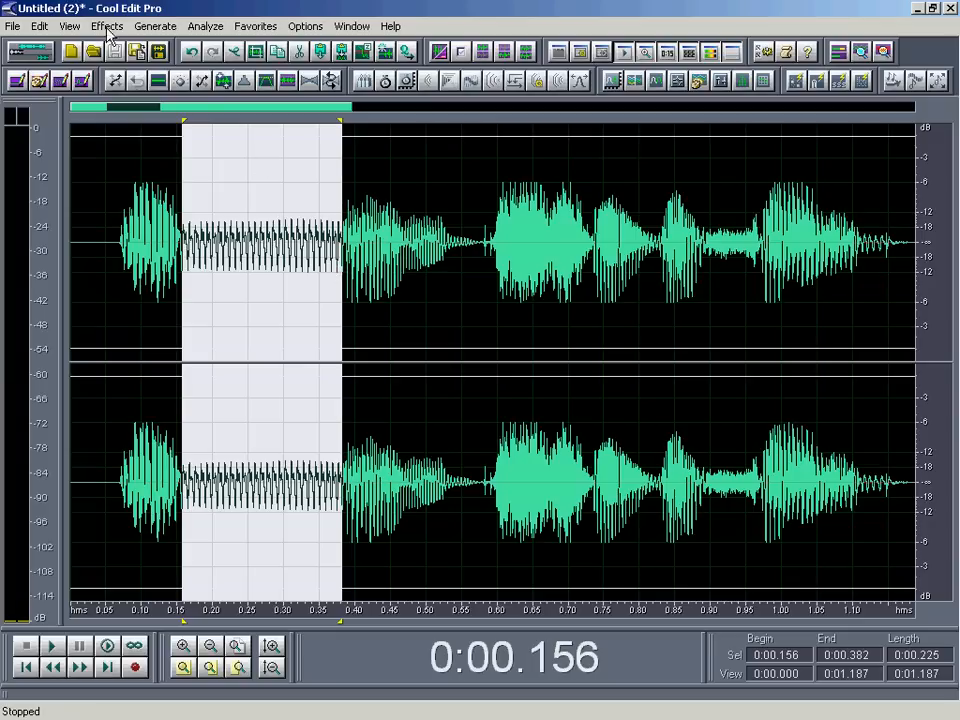
left_click(106, 24)
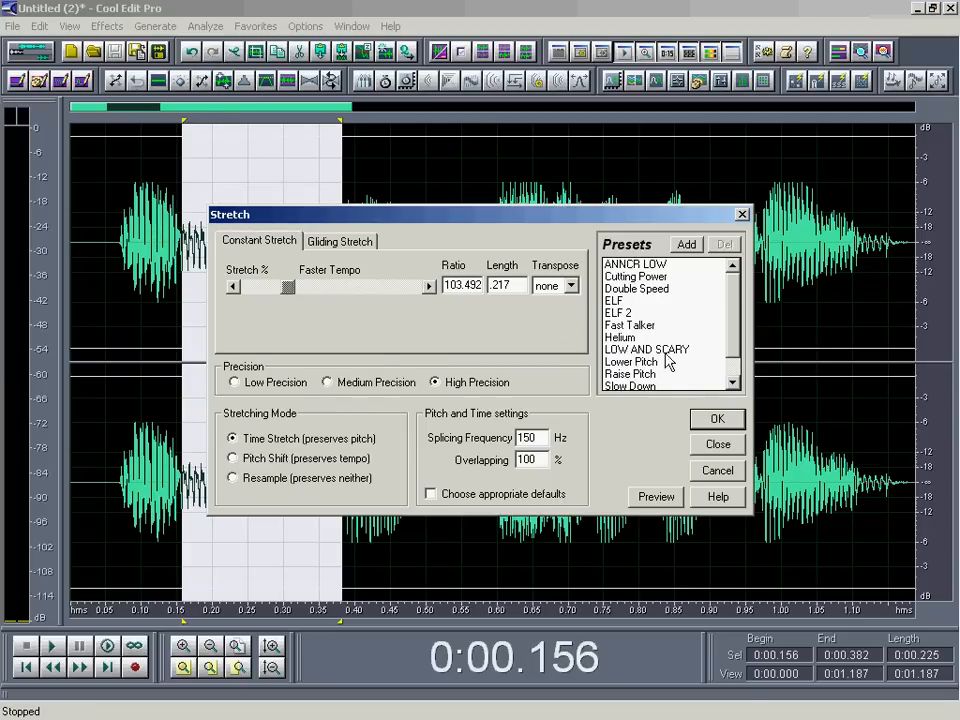
left_click(716, 418)
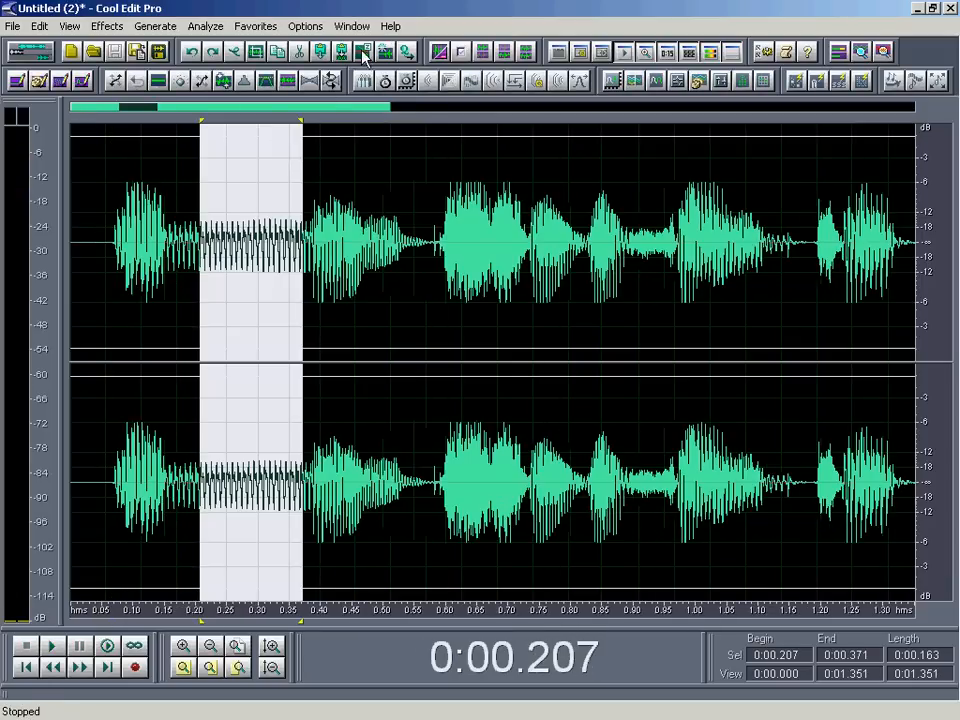
Zoom out until the whole 3.4-second voiceover fits in the window
left_click(52, 644)
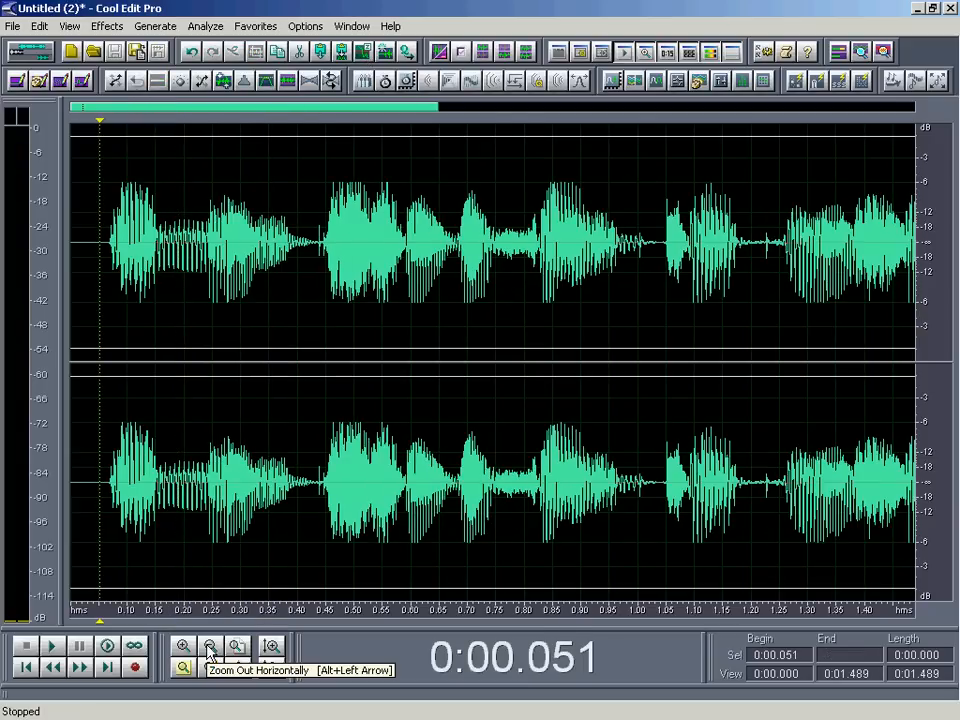
left_click(208, 646)
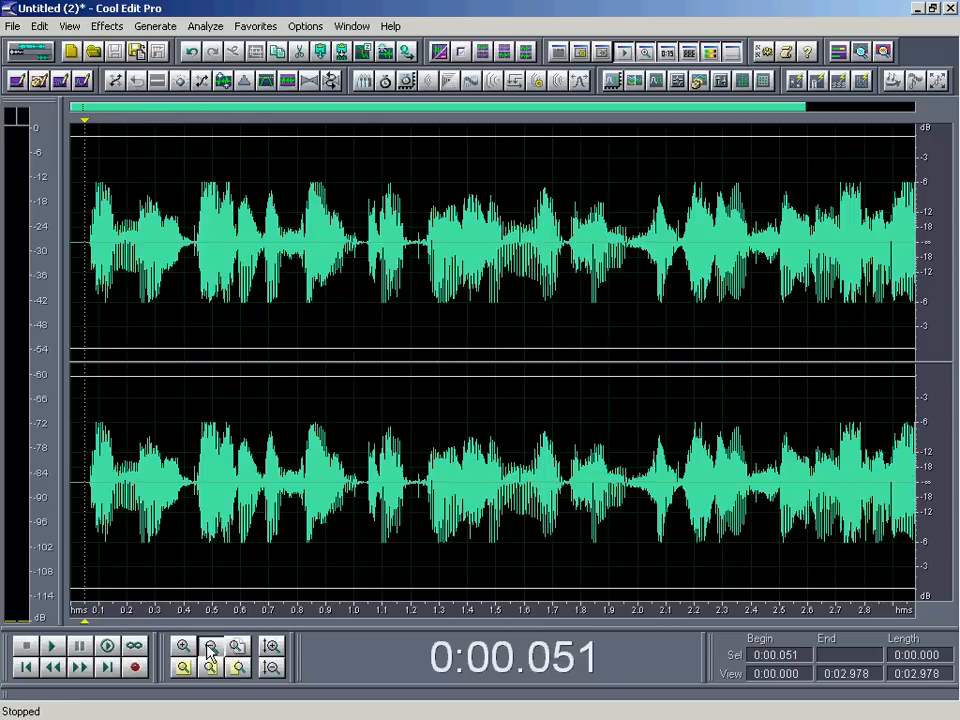
left_click(210, 644)
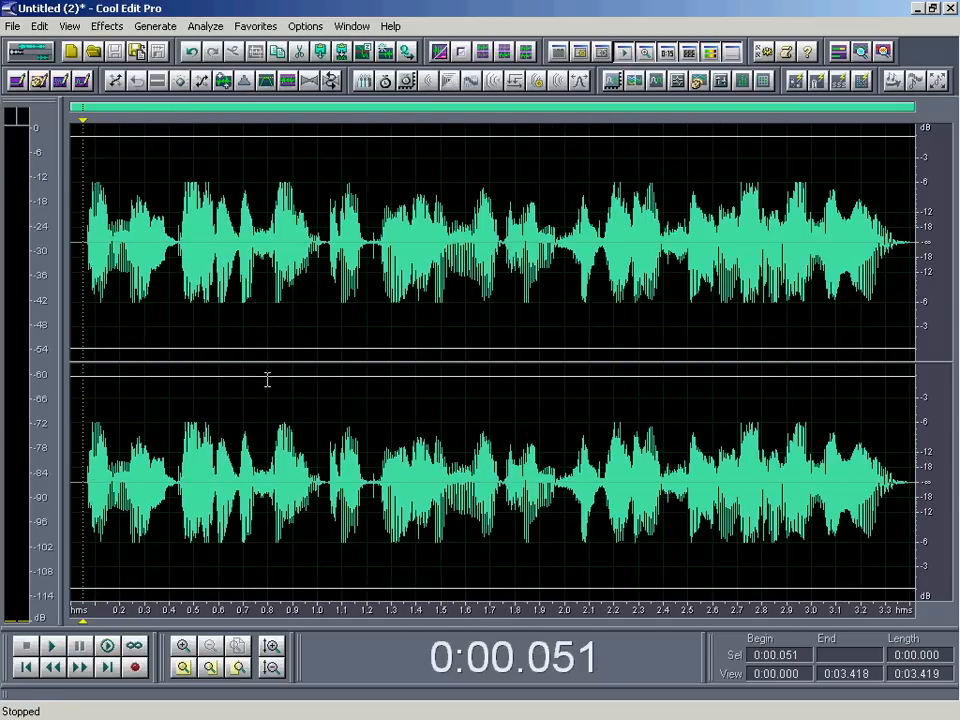